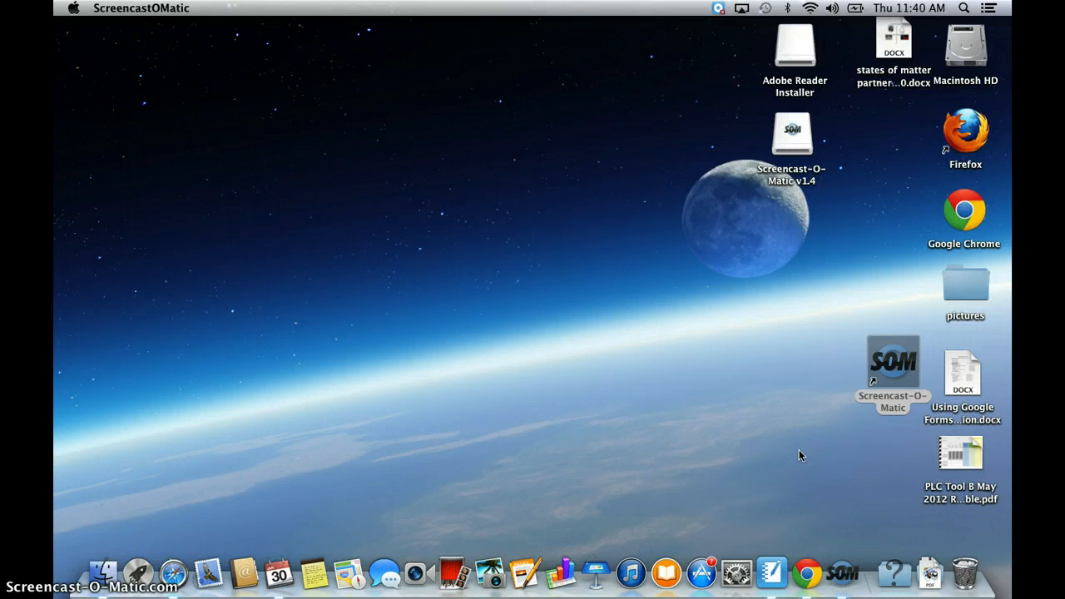
# - Launch Chrome from the Dock and load google.com from the bookmarks bar
pyautogui.click(798, 511)
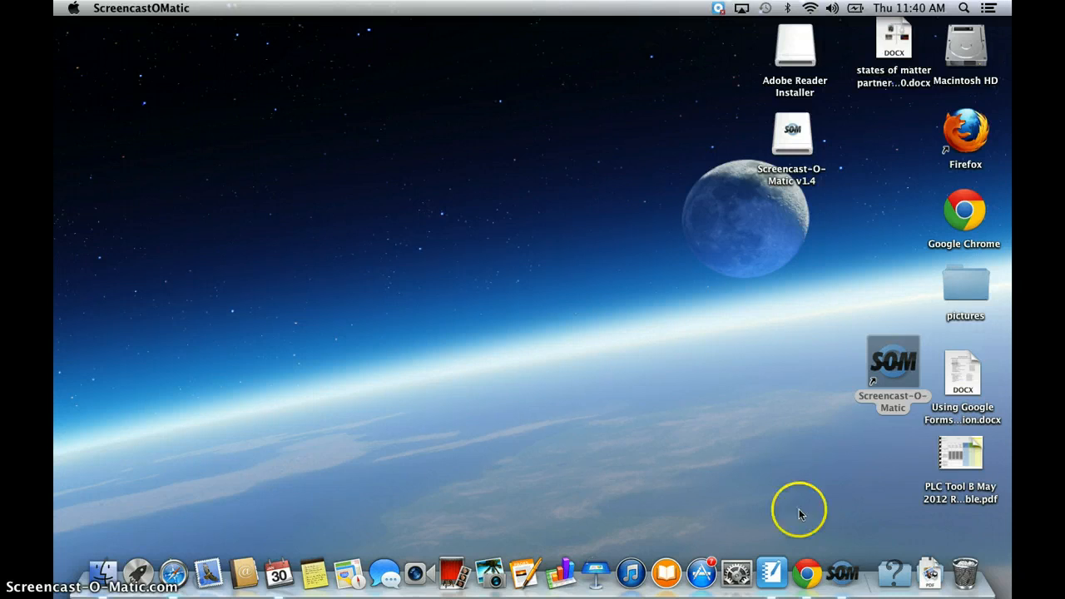
pyautogui.moveTo(805, 572)
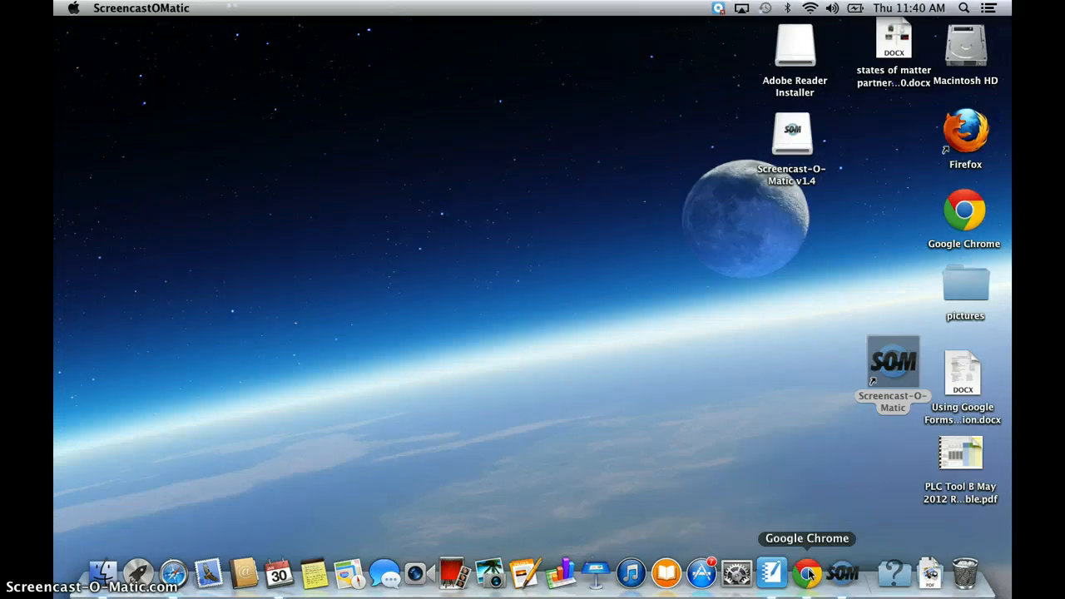
pyautogui.click(807, 572)
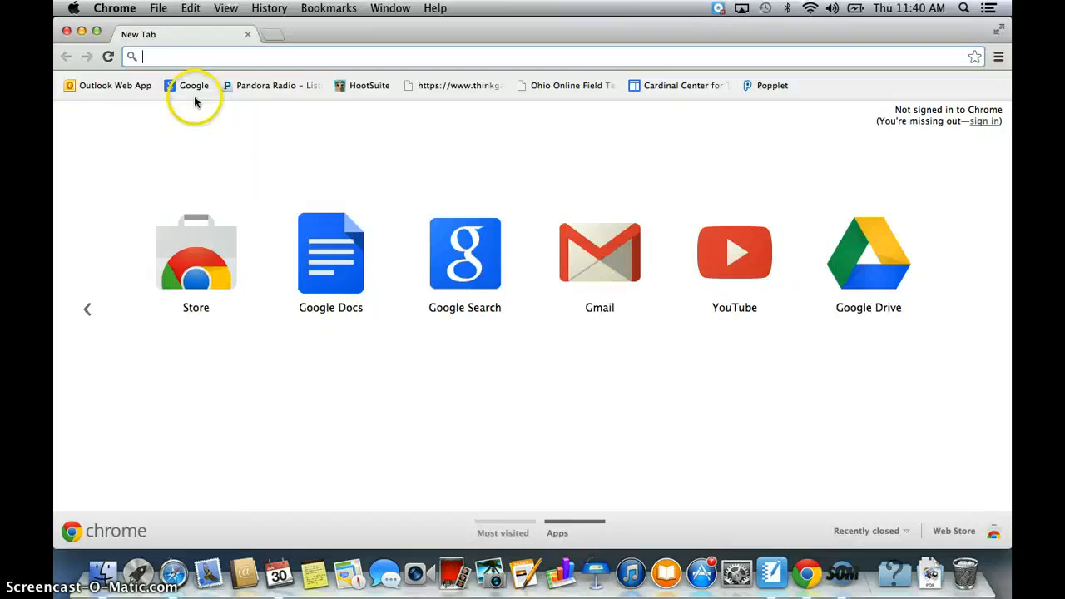
pyautogui.click(193, 85)
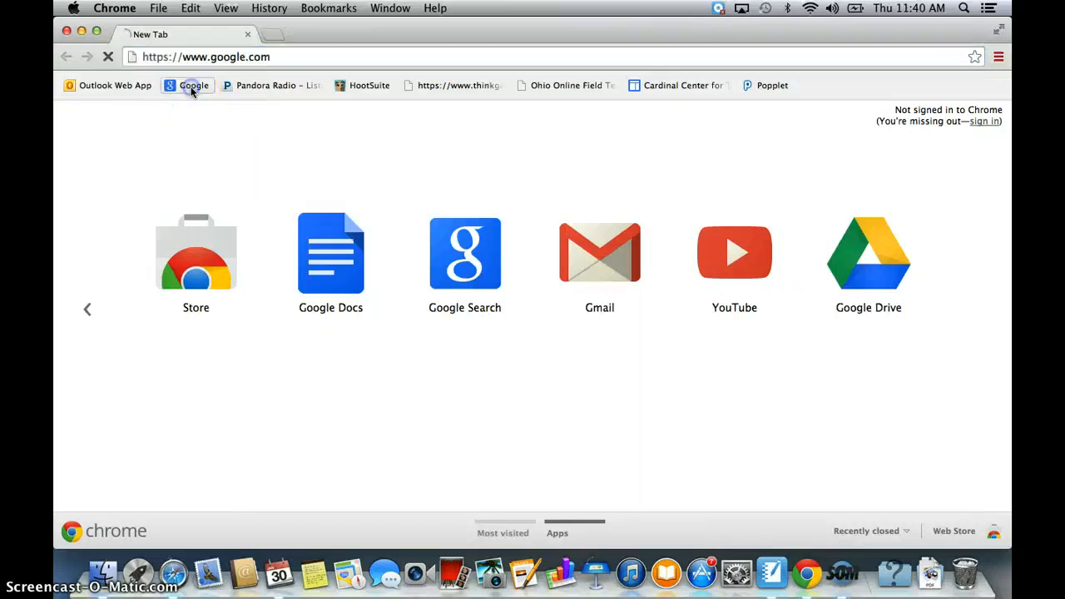
pyautogui.click(193, 85)
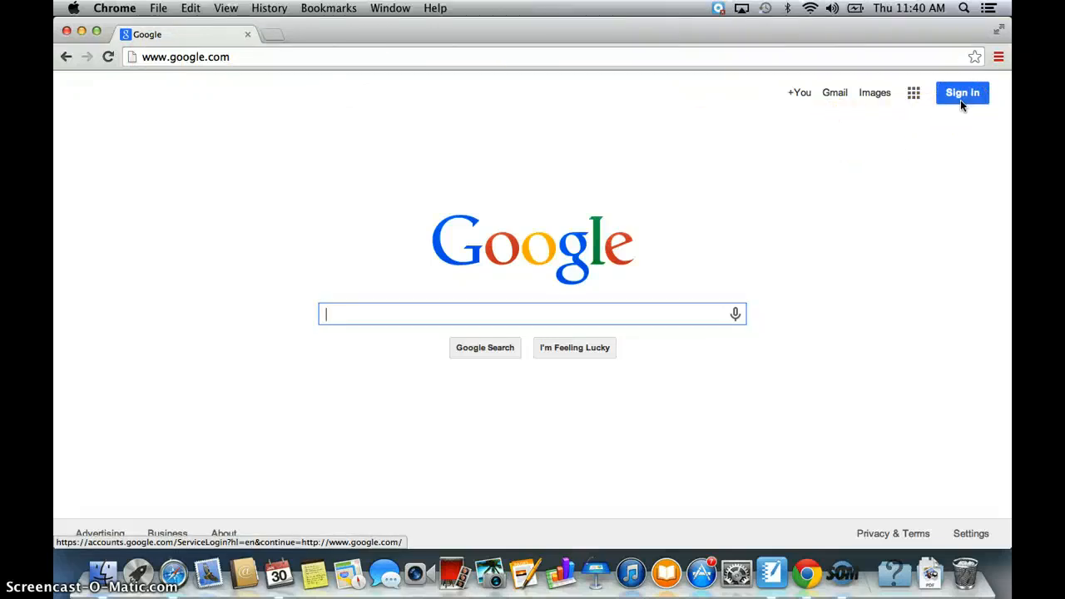
# - Sign in to the school Google account by entering its password
pyautogui.click(961, 93)
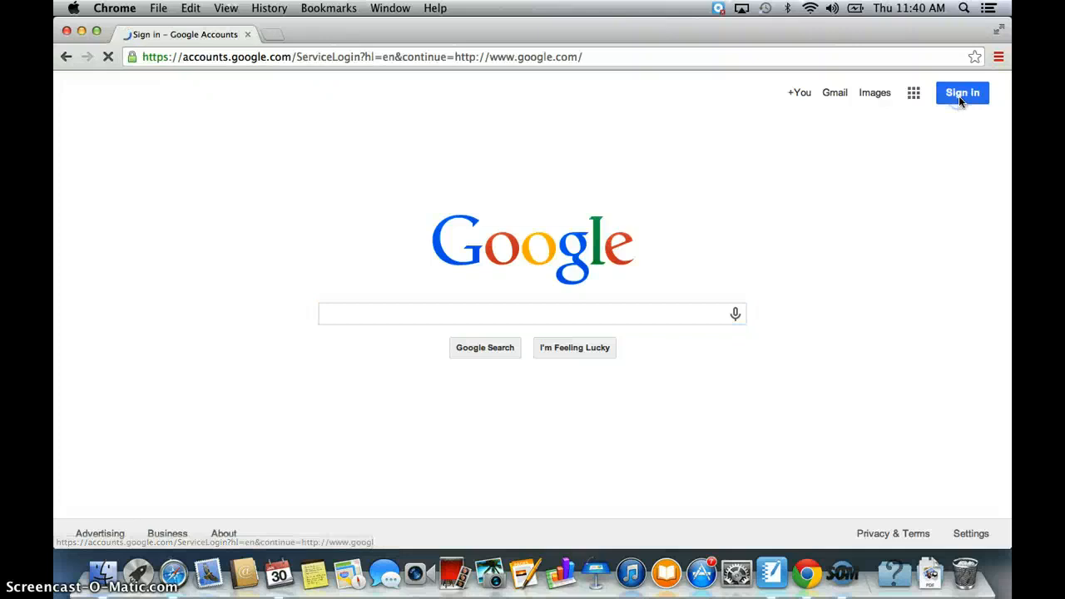
pyautogui.click(962, 93)
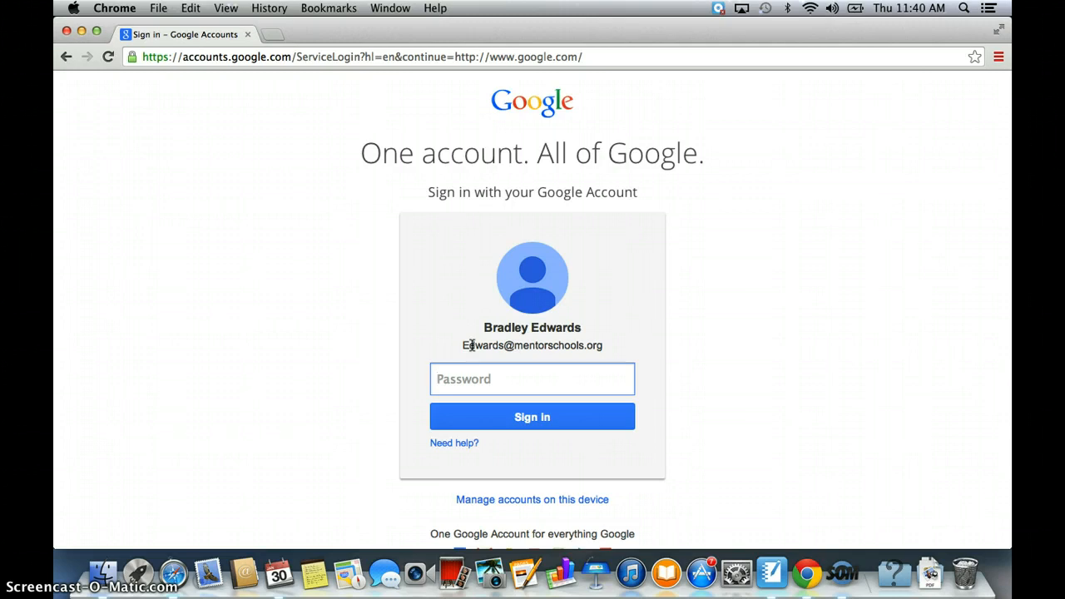
pyautogui.write('•')
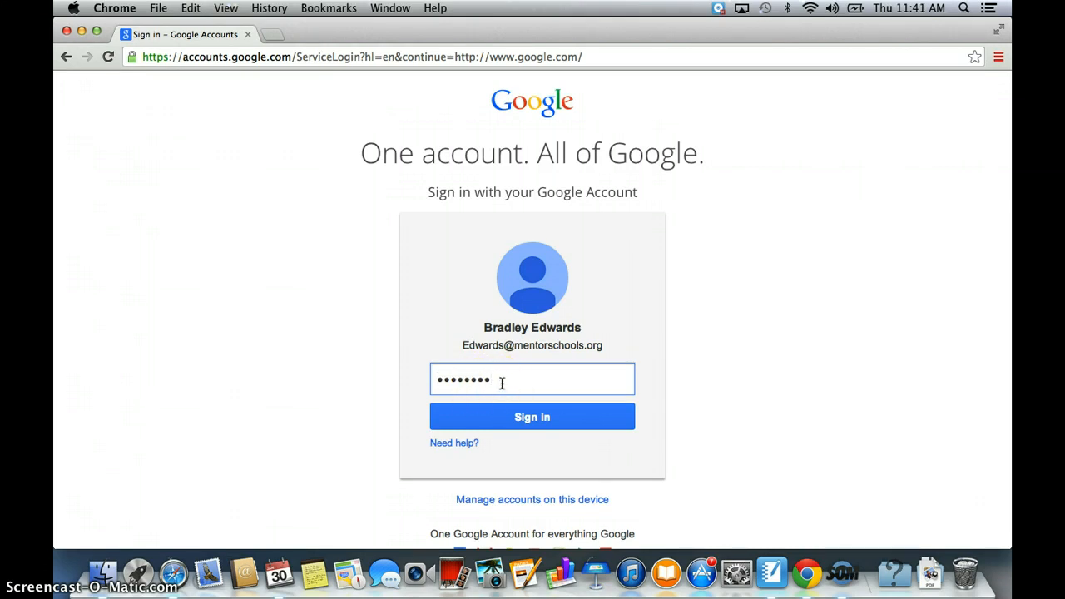
pyautogui.click(532, 416)
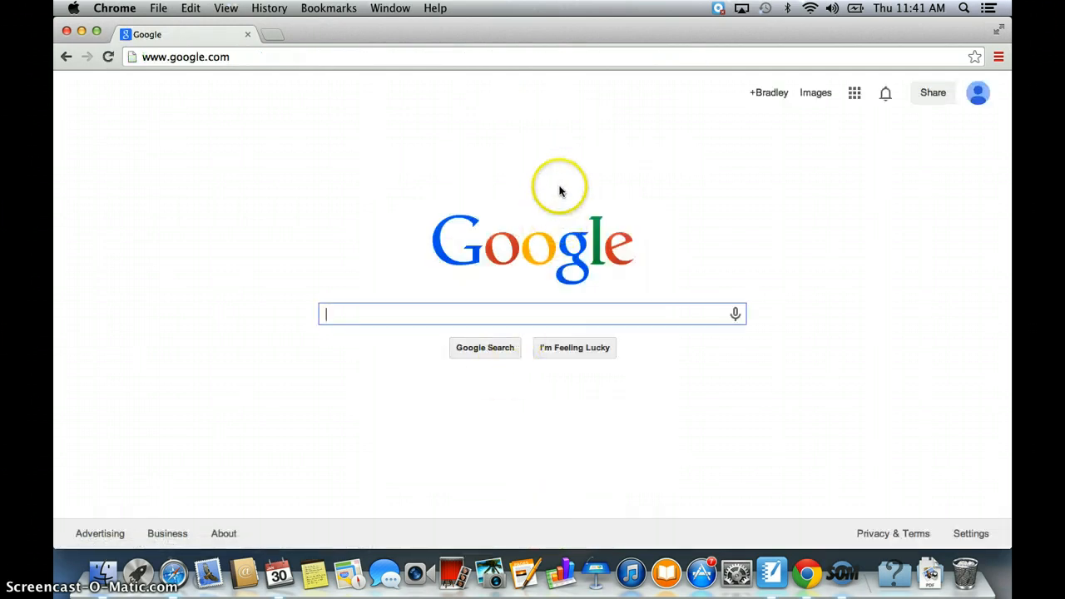
pyautogui.moveTo(724, 141)
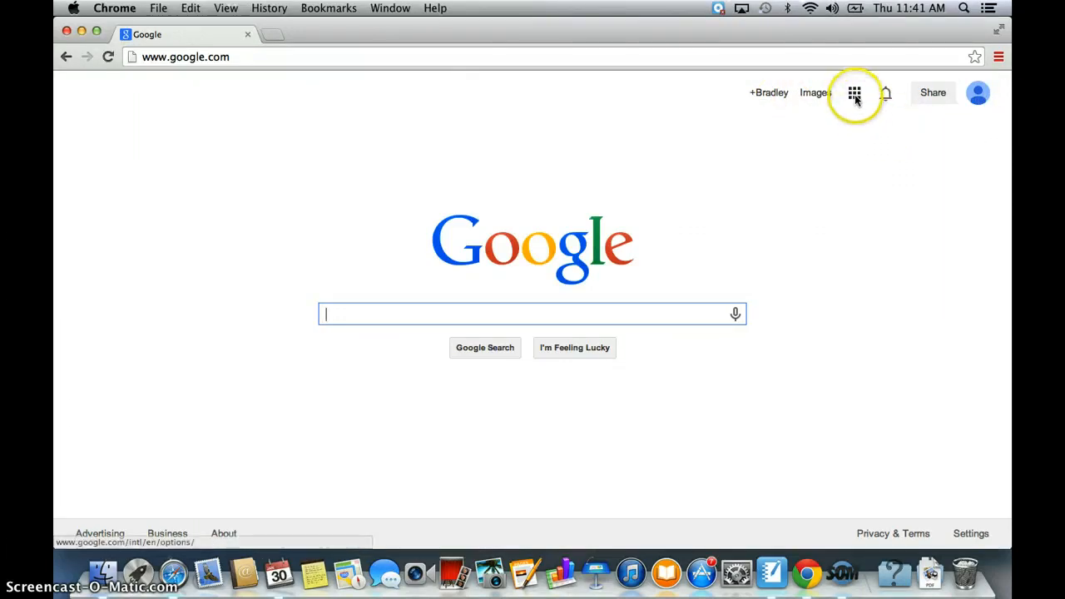
pyautogui.moveTo(853, 94)
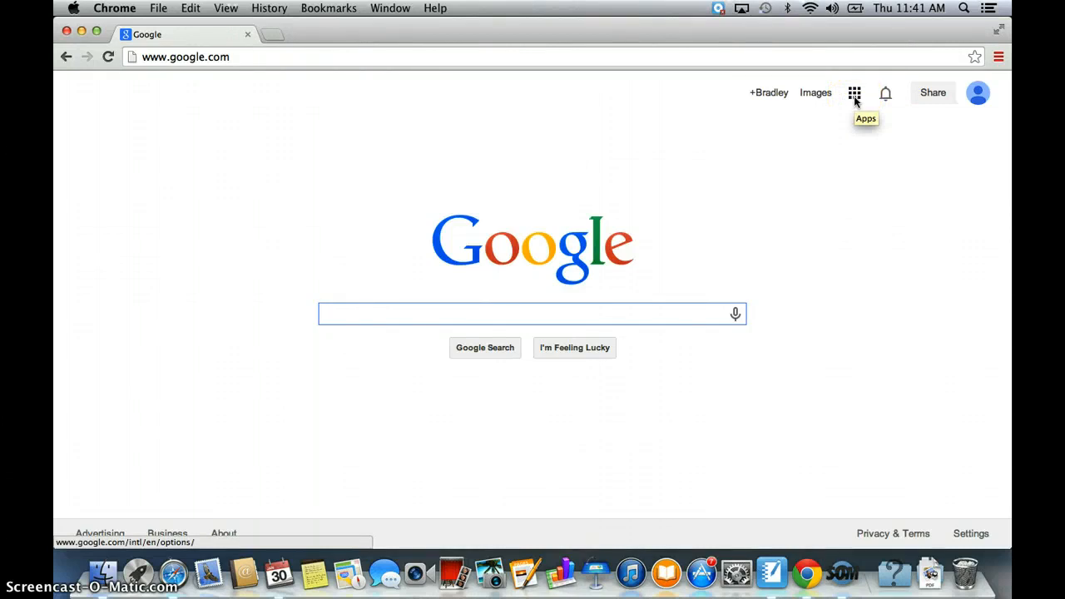
# - Choose Drive from the Google apps launcher to open the school's Google Drive
pyautogui.click(854, 93)
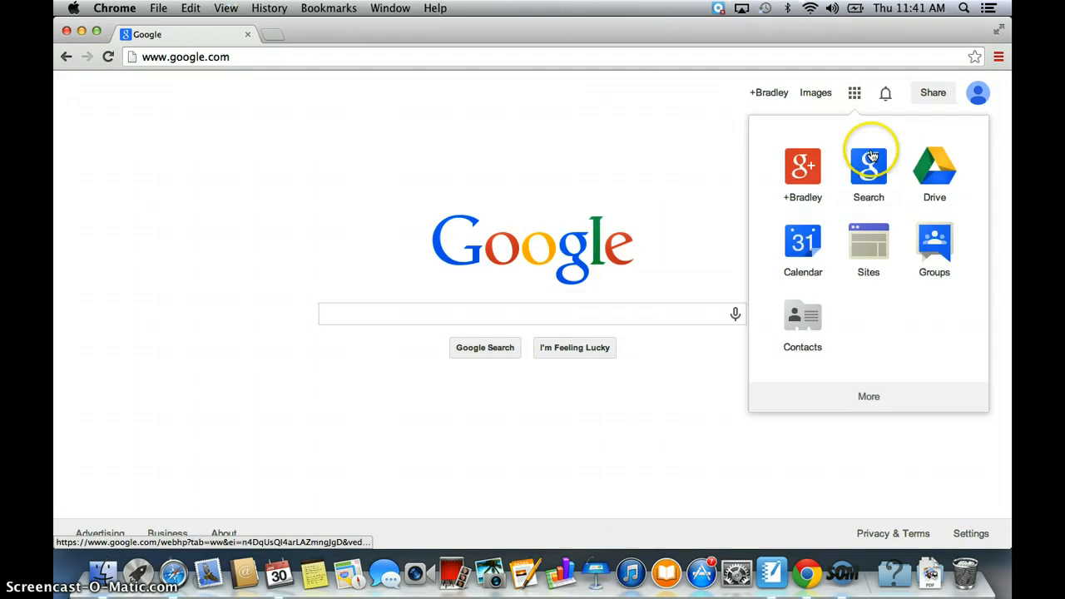
pyautogui.moveTo(935, 170)
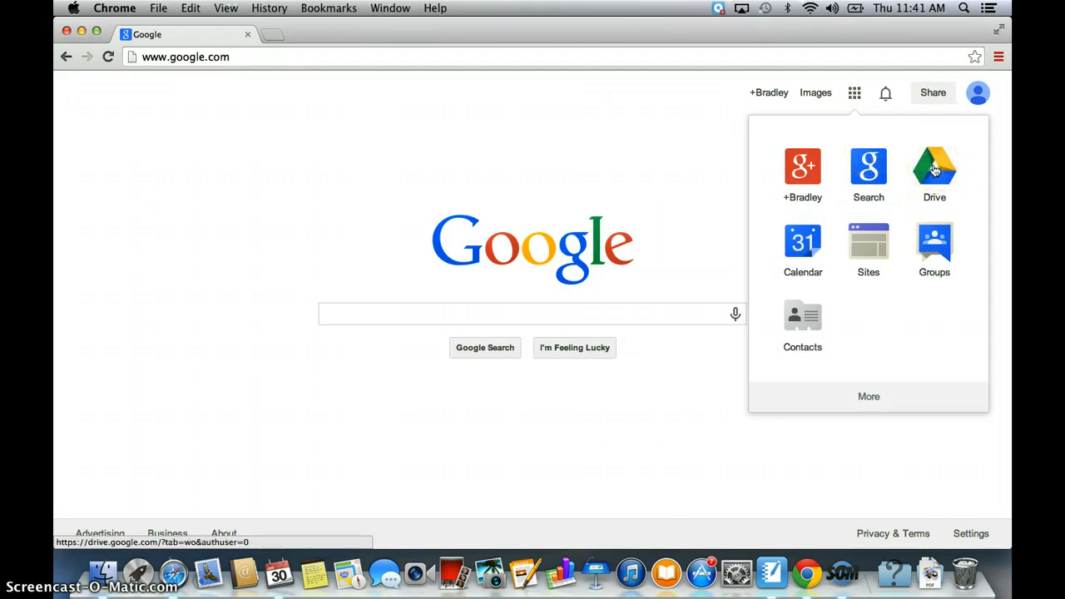
pyautogui.click(933, 167)
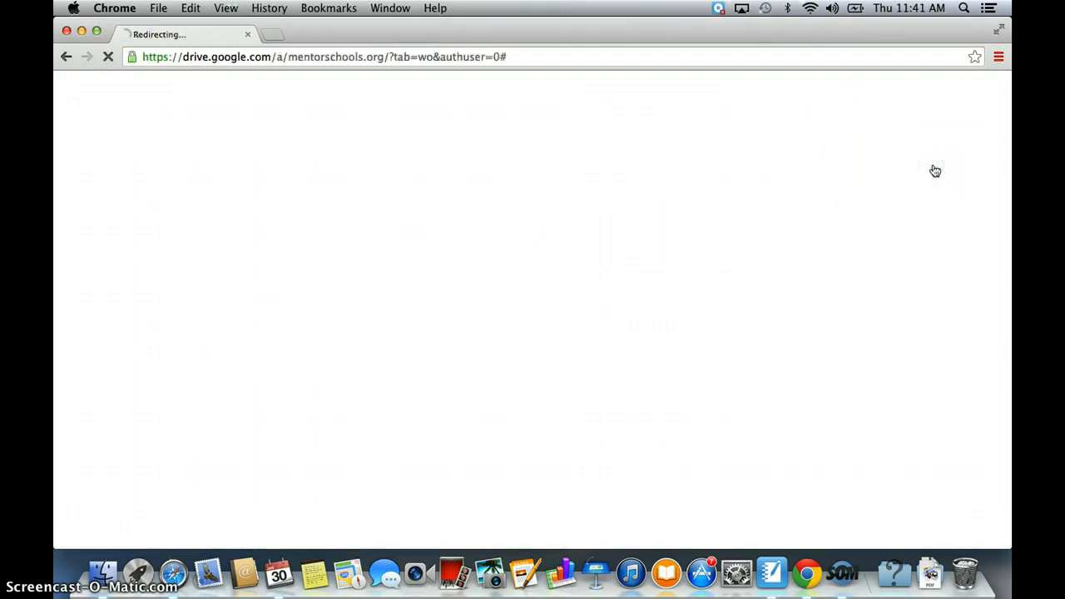